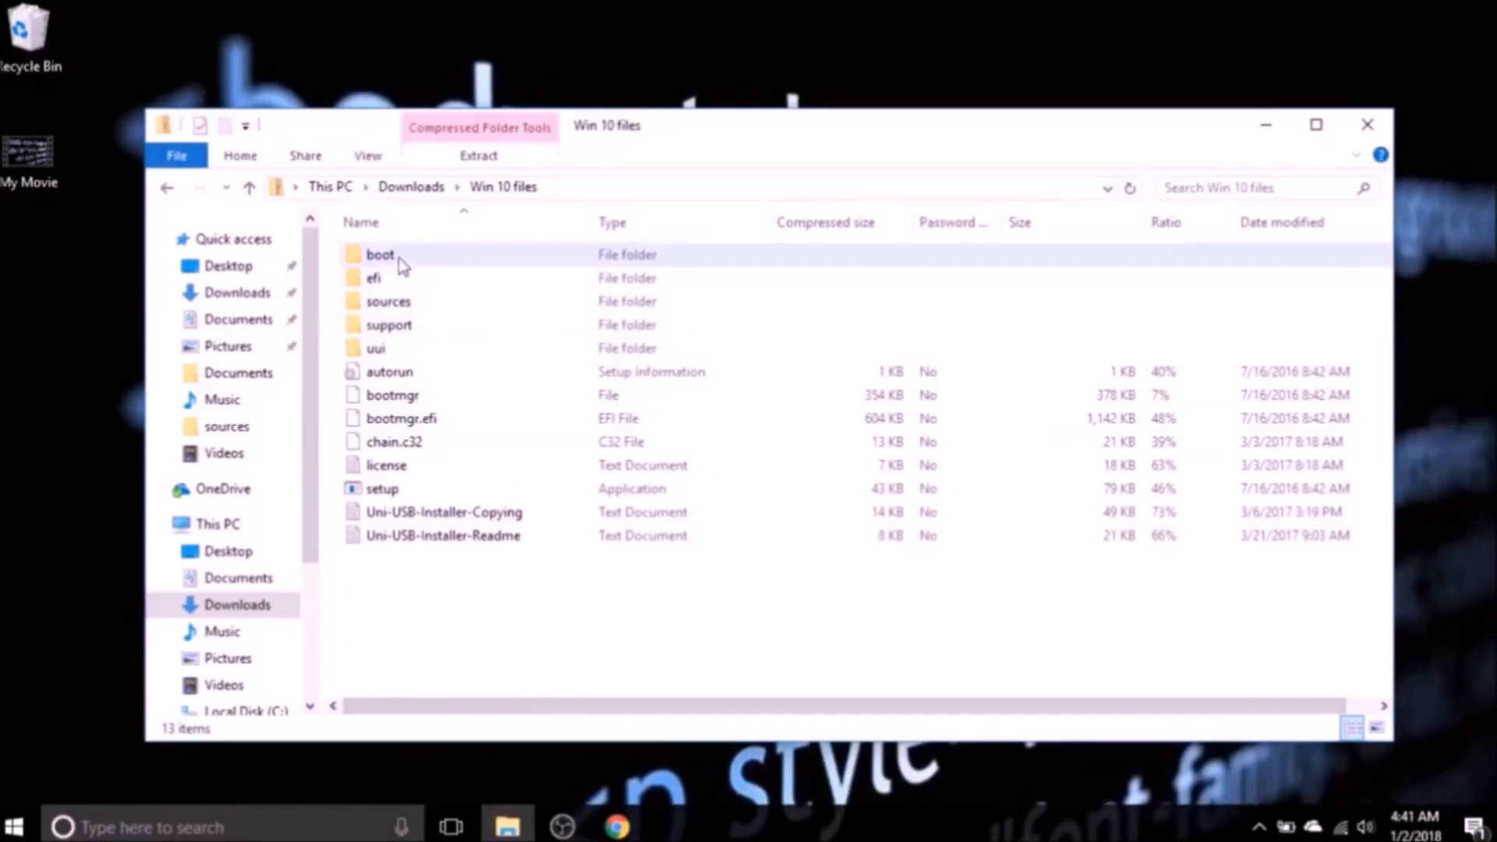
- Select all 13 Windows 10 setup items in the compressed Win 10 files folder via Ctrl+A
click(380, 254)
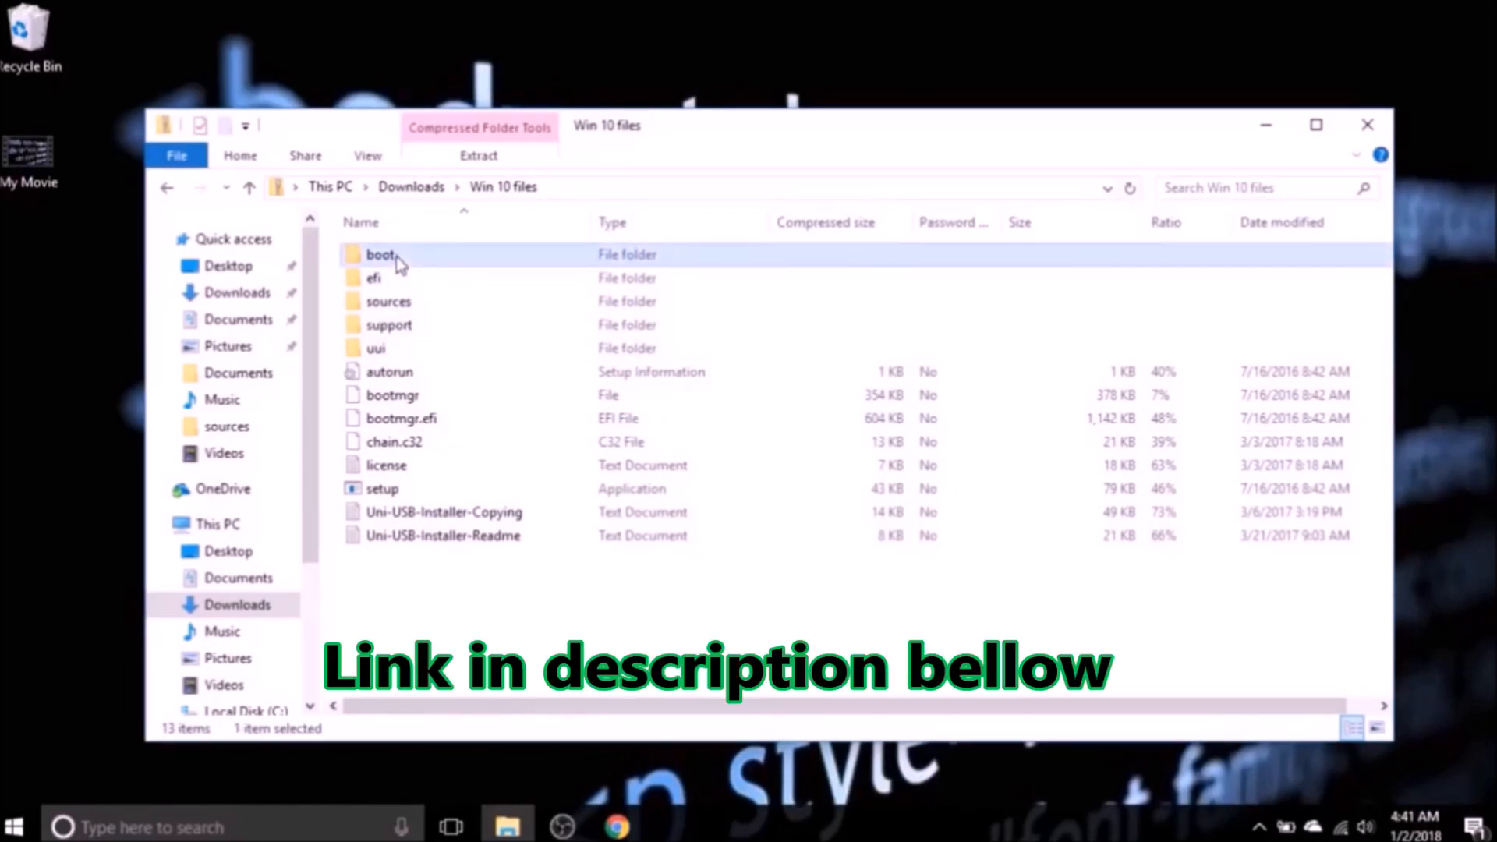
key(ctrl+a)
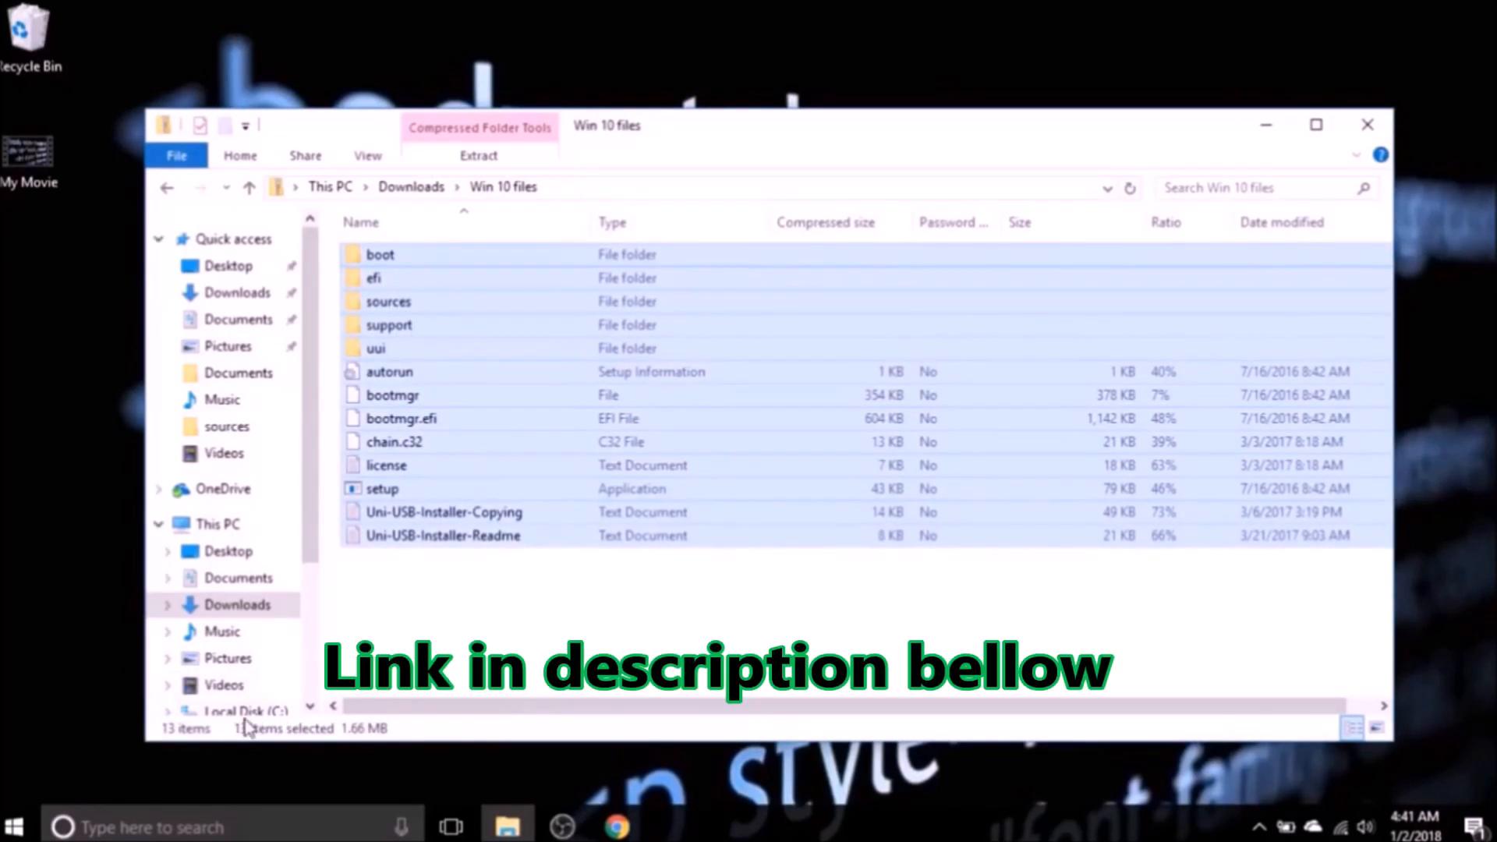